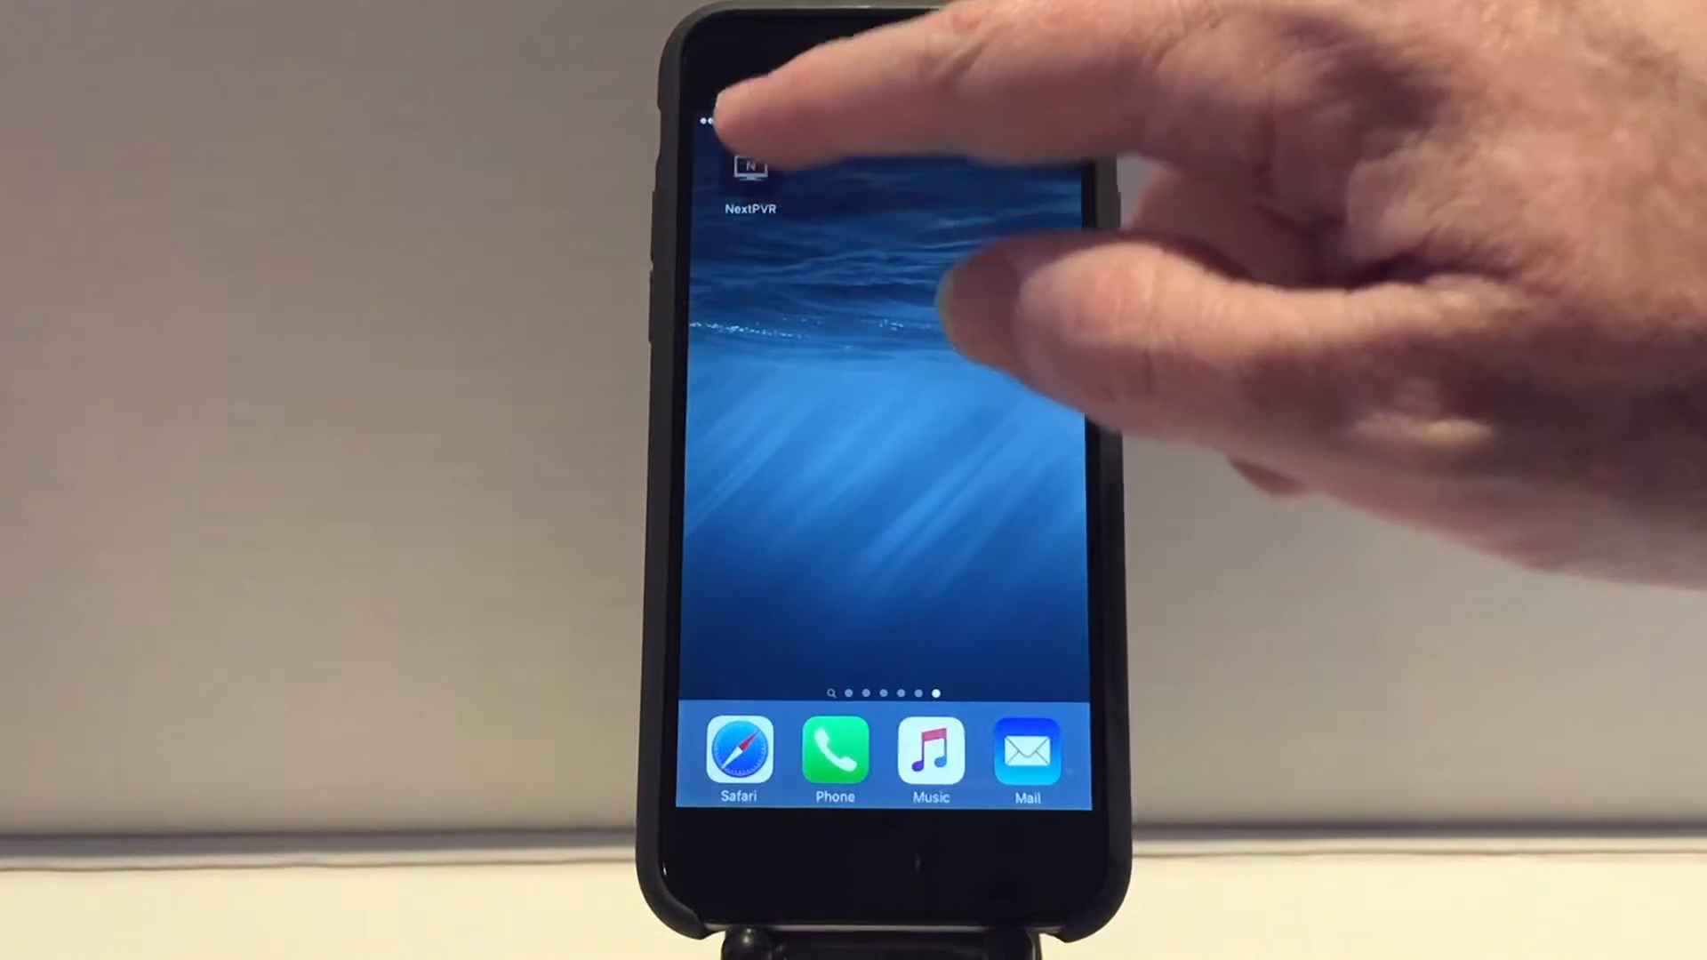
Launch NextPVR from the home screen onto its Channels list.
{"action": "left_click", "coordinate": [751, 175]}
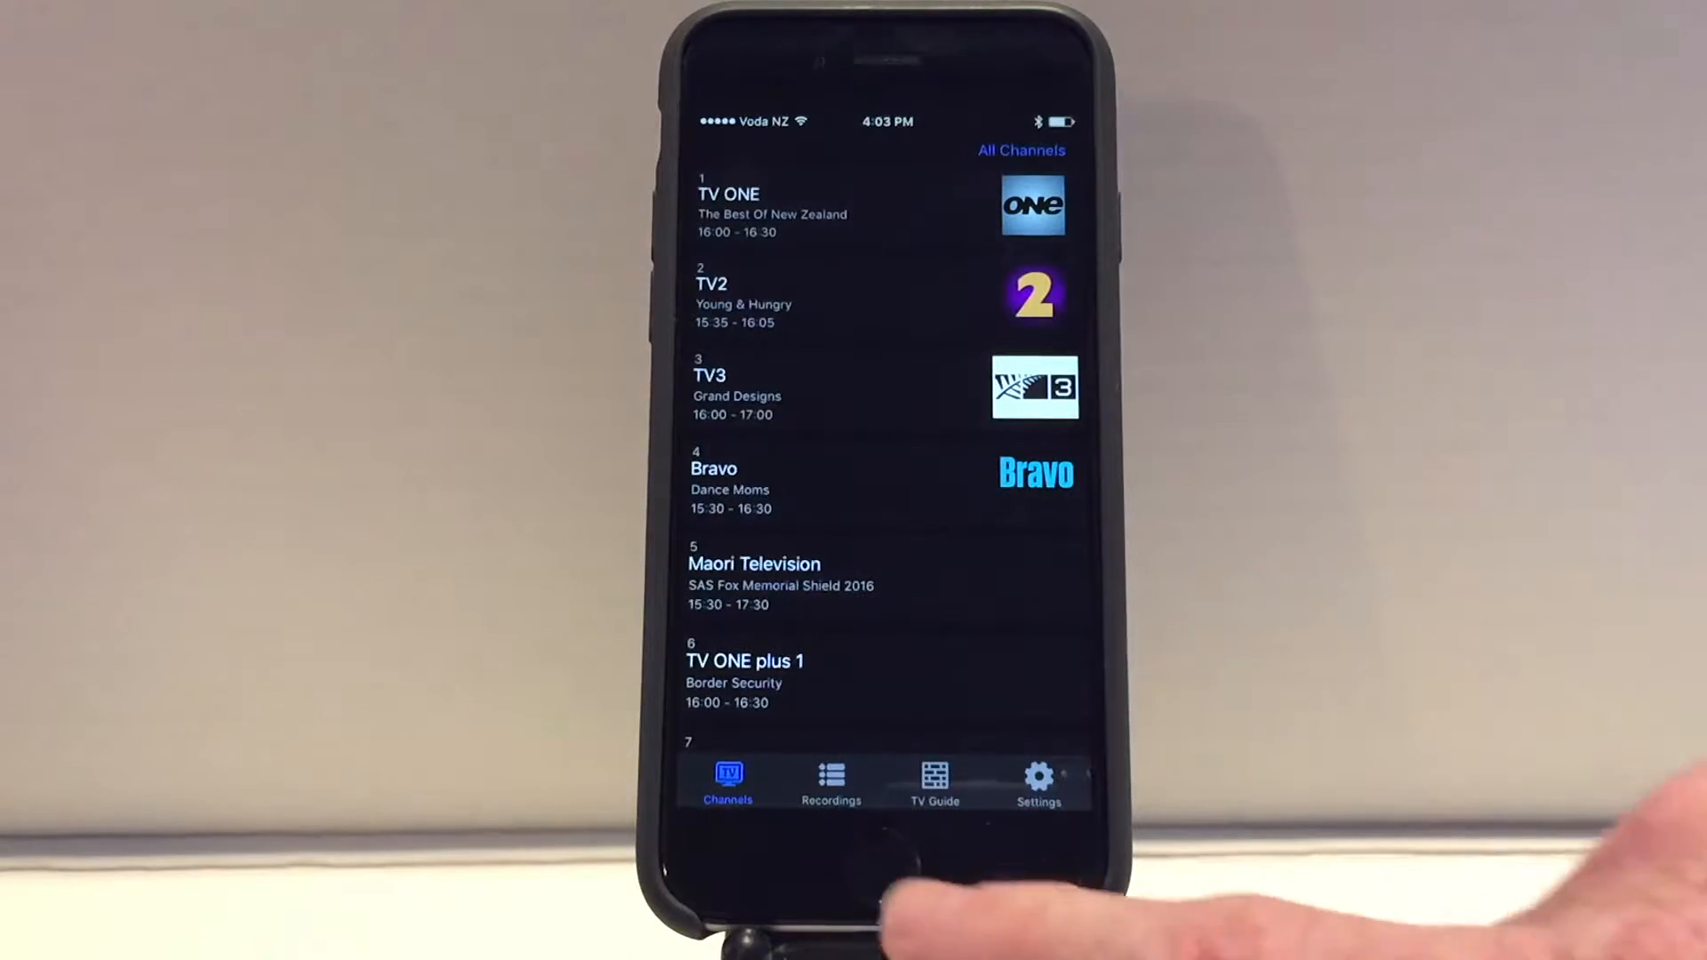
Browse the recorded shows and look through the Blackish episodes.
{"action": "left_click", "coordinate": [830, 779]}
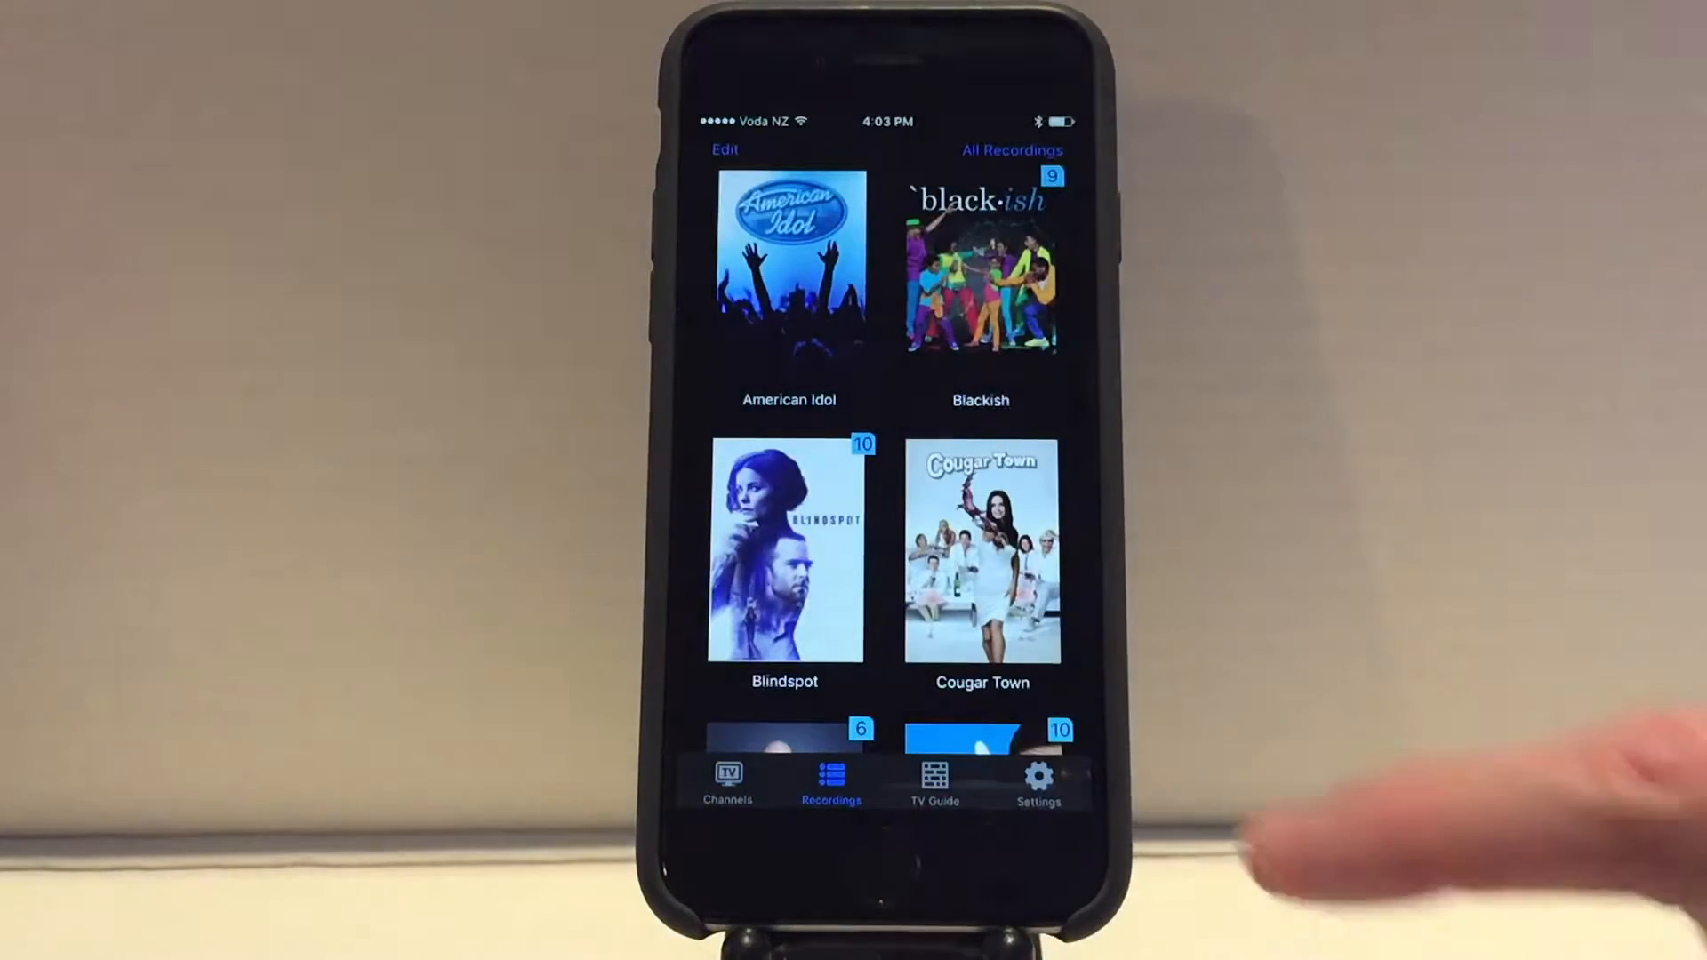
{"action": "scroll", "scroll_direction": "down", "scroll_amount": 3}
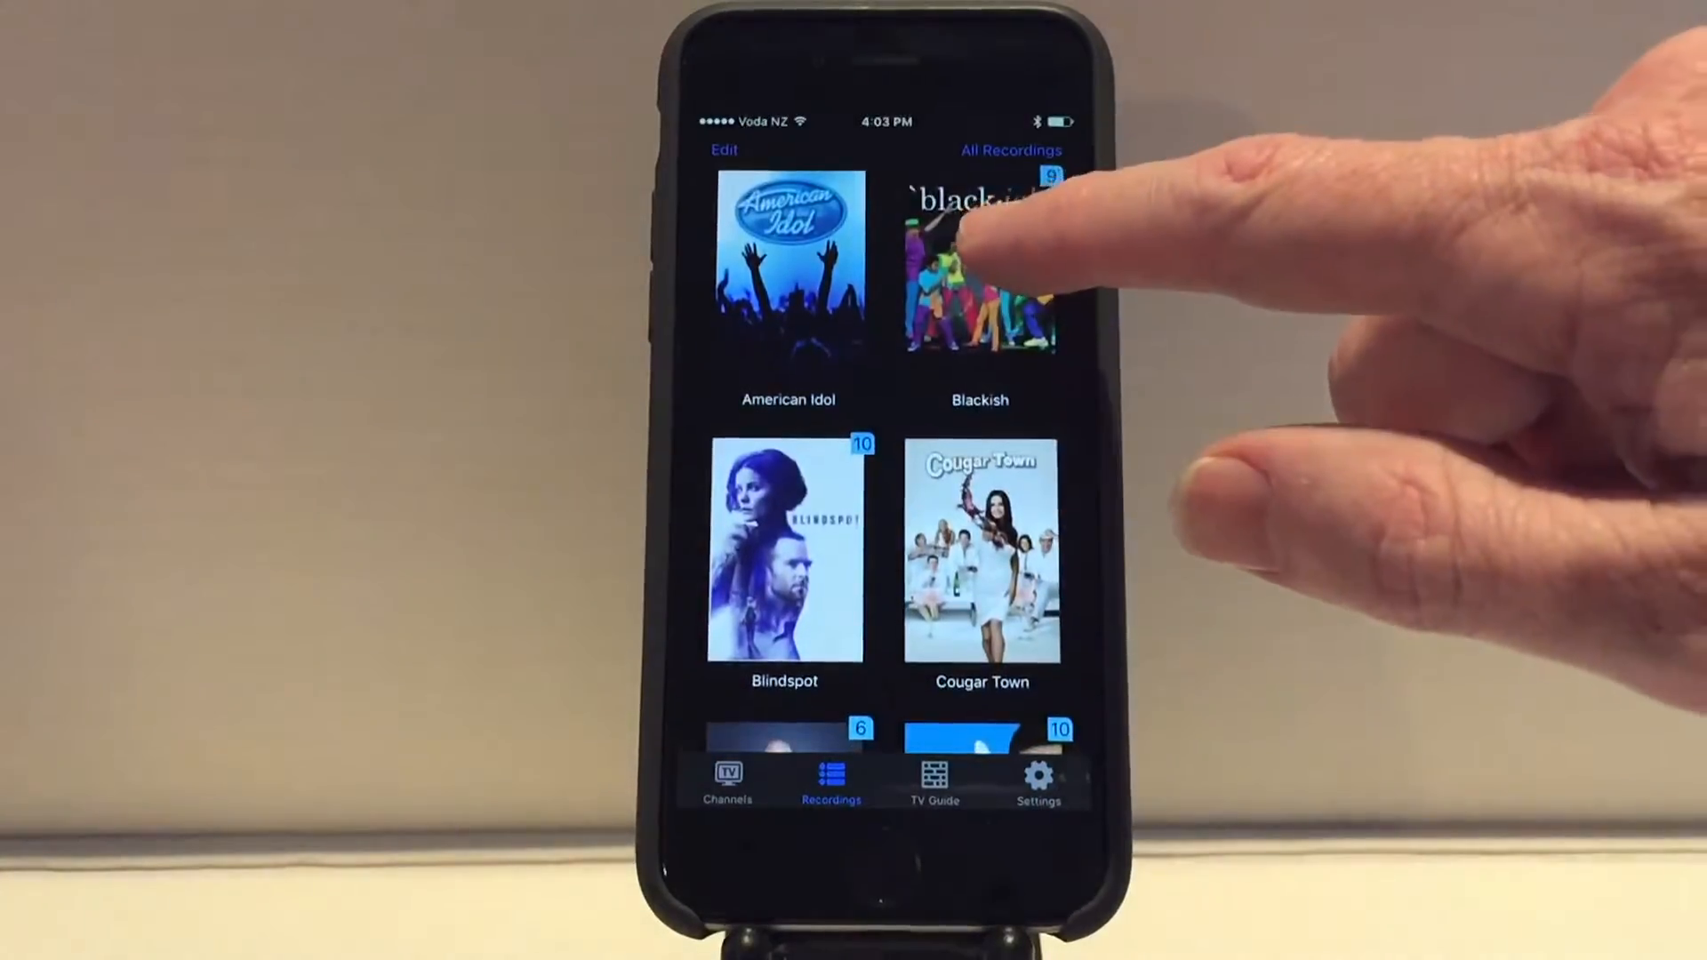
{"action": "left_click", "coordinate": [978, 265]}
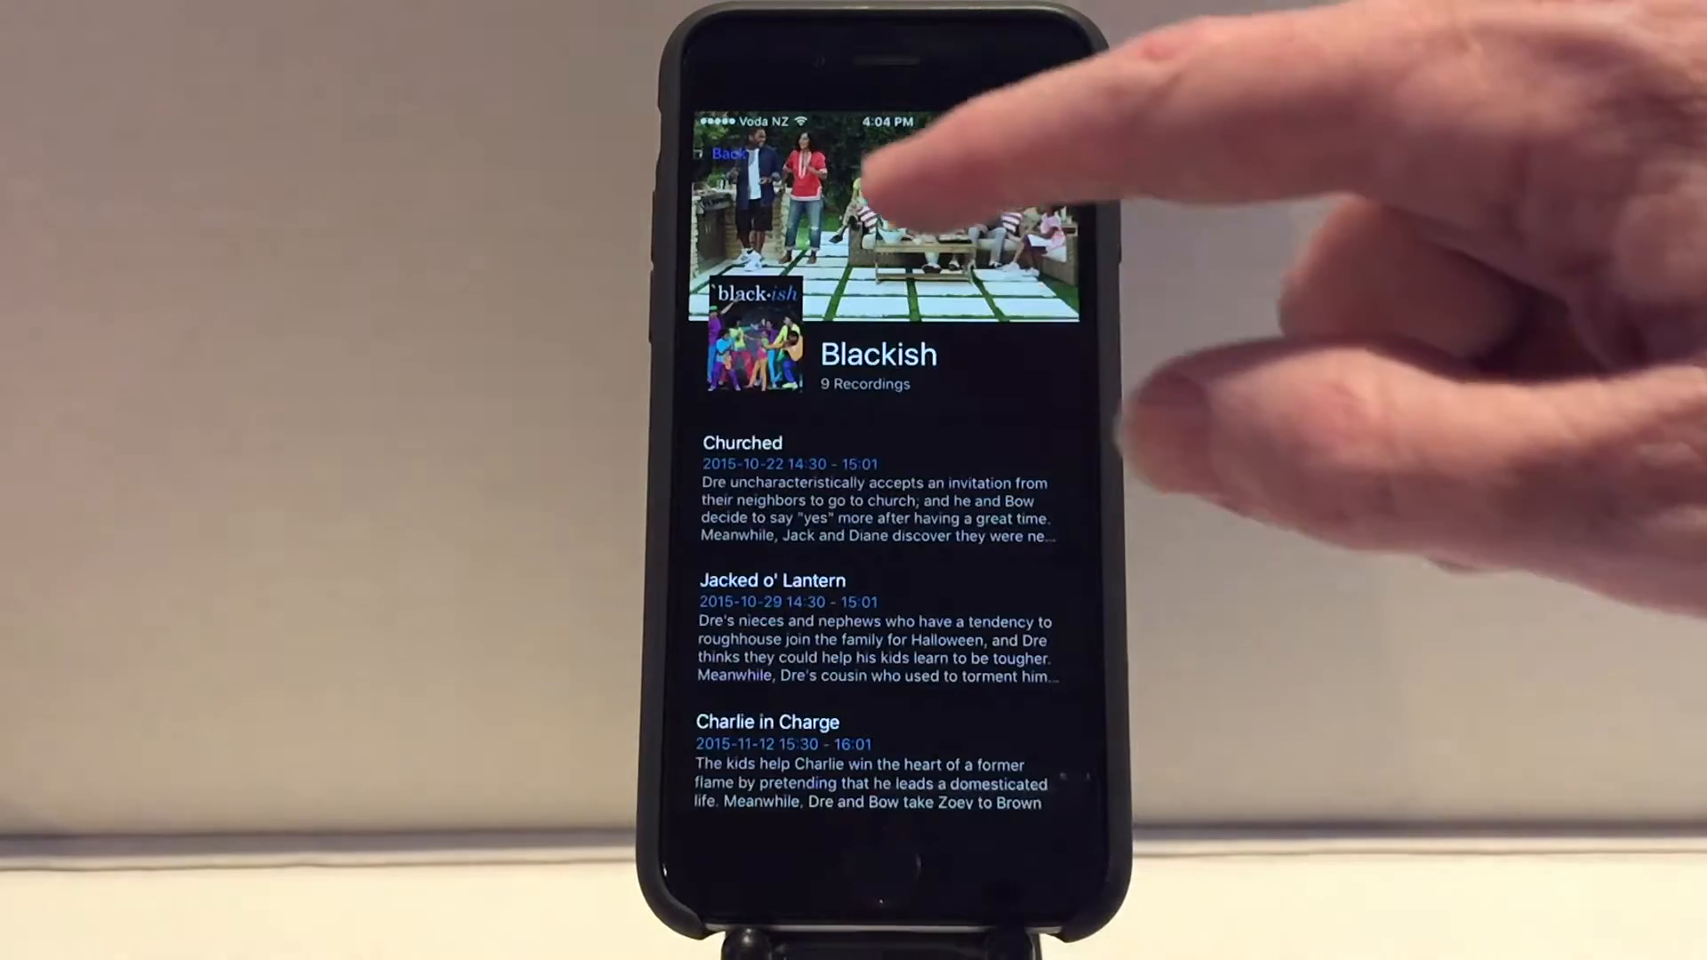
{"action": "left_click", "coordinate": [731, 153]}
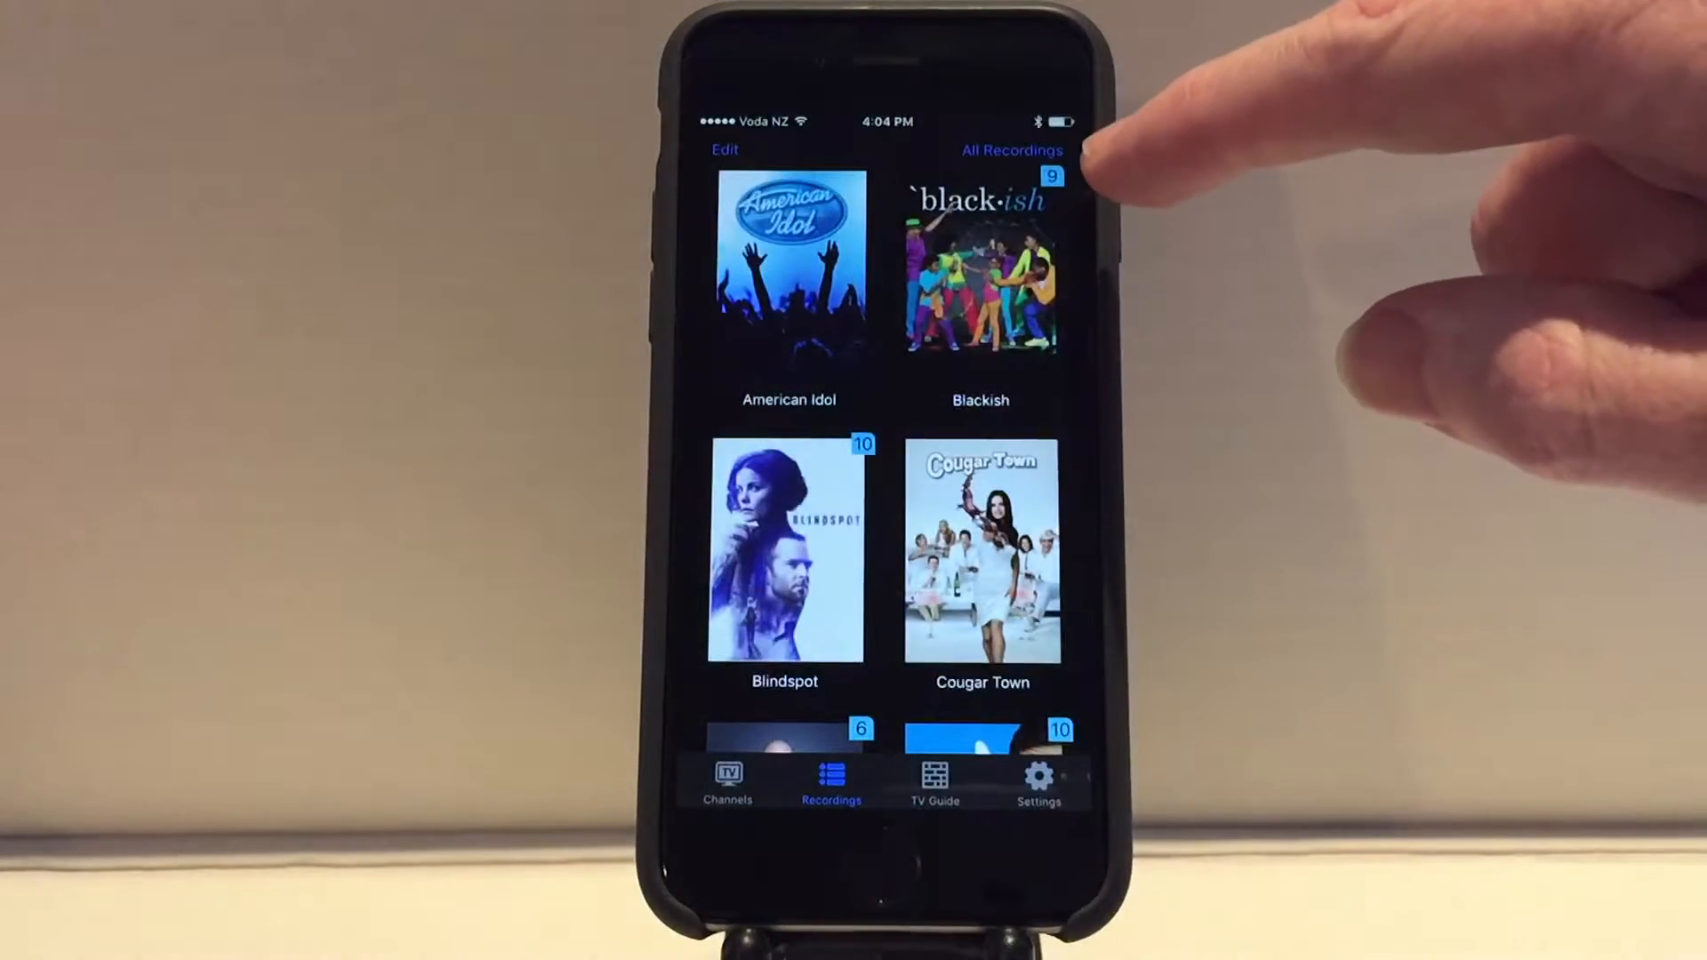
Switch the recordings group from All Recordings to Recent Recordings.
{"action": "left_click", "coordinate": [1010, 149]}
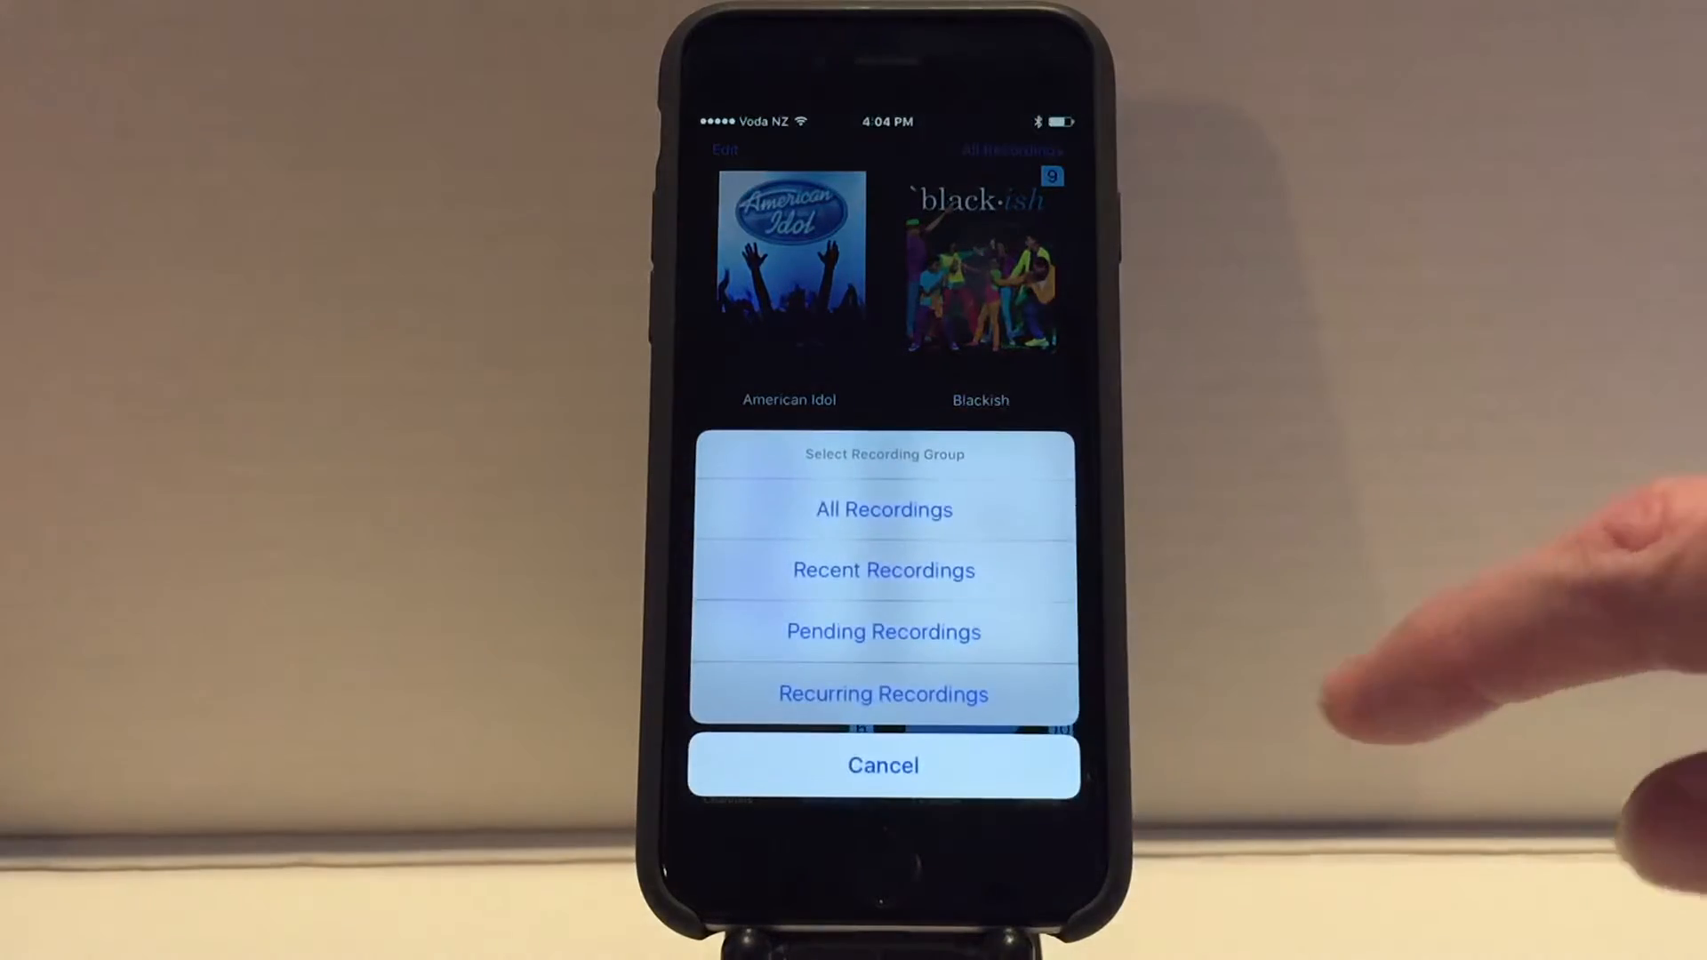
{"action": "left_click", "coordinate": [884, 569]}
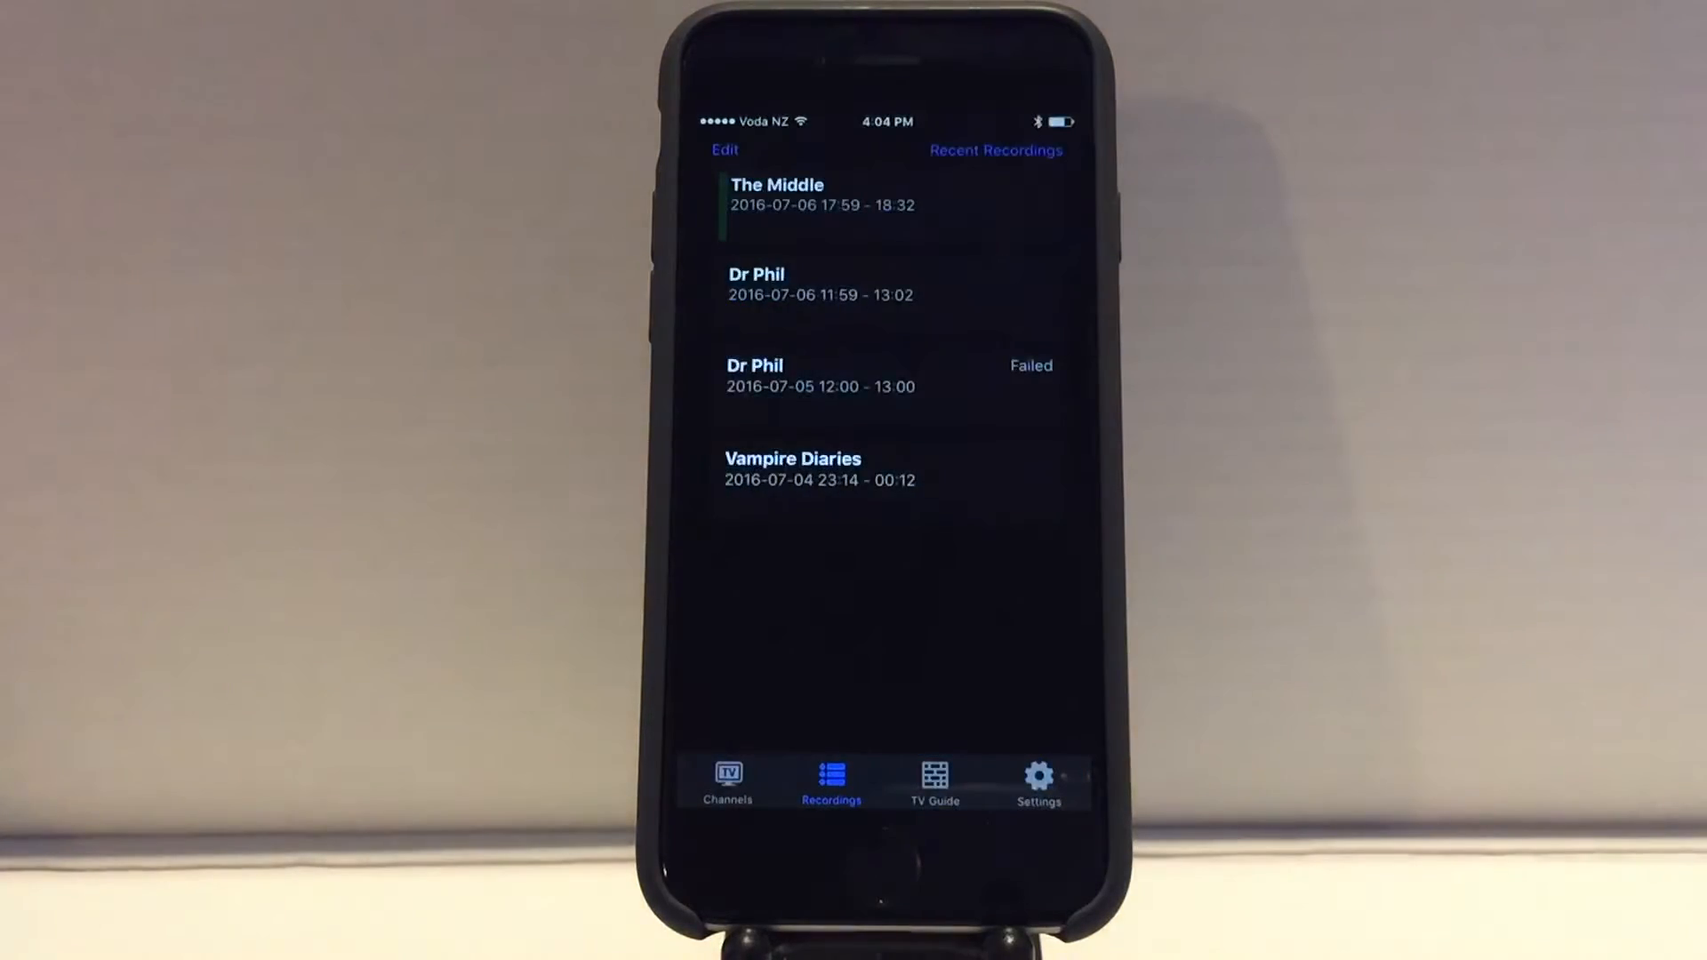
{"action": "left_click", "coordinate": [822, 195]}
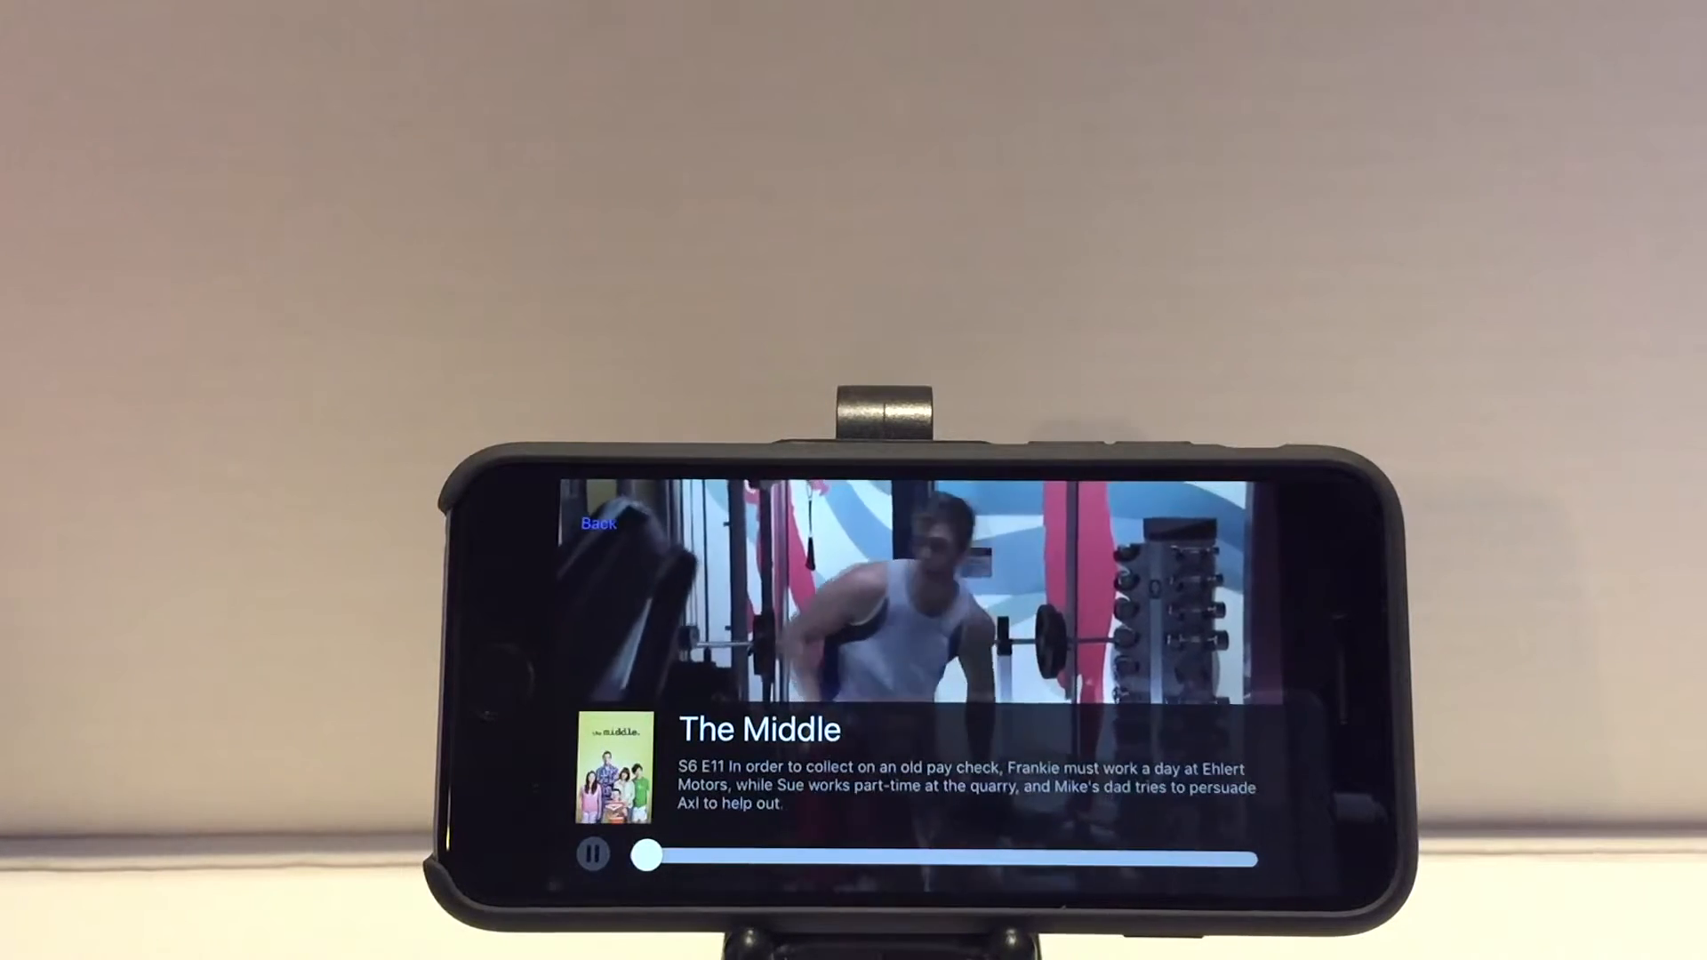
{"action": "left_click_drag", "start_coordinate": [647, 857], "coordinate": [877, 857]}
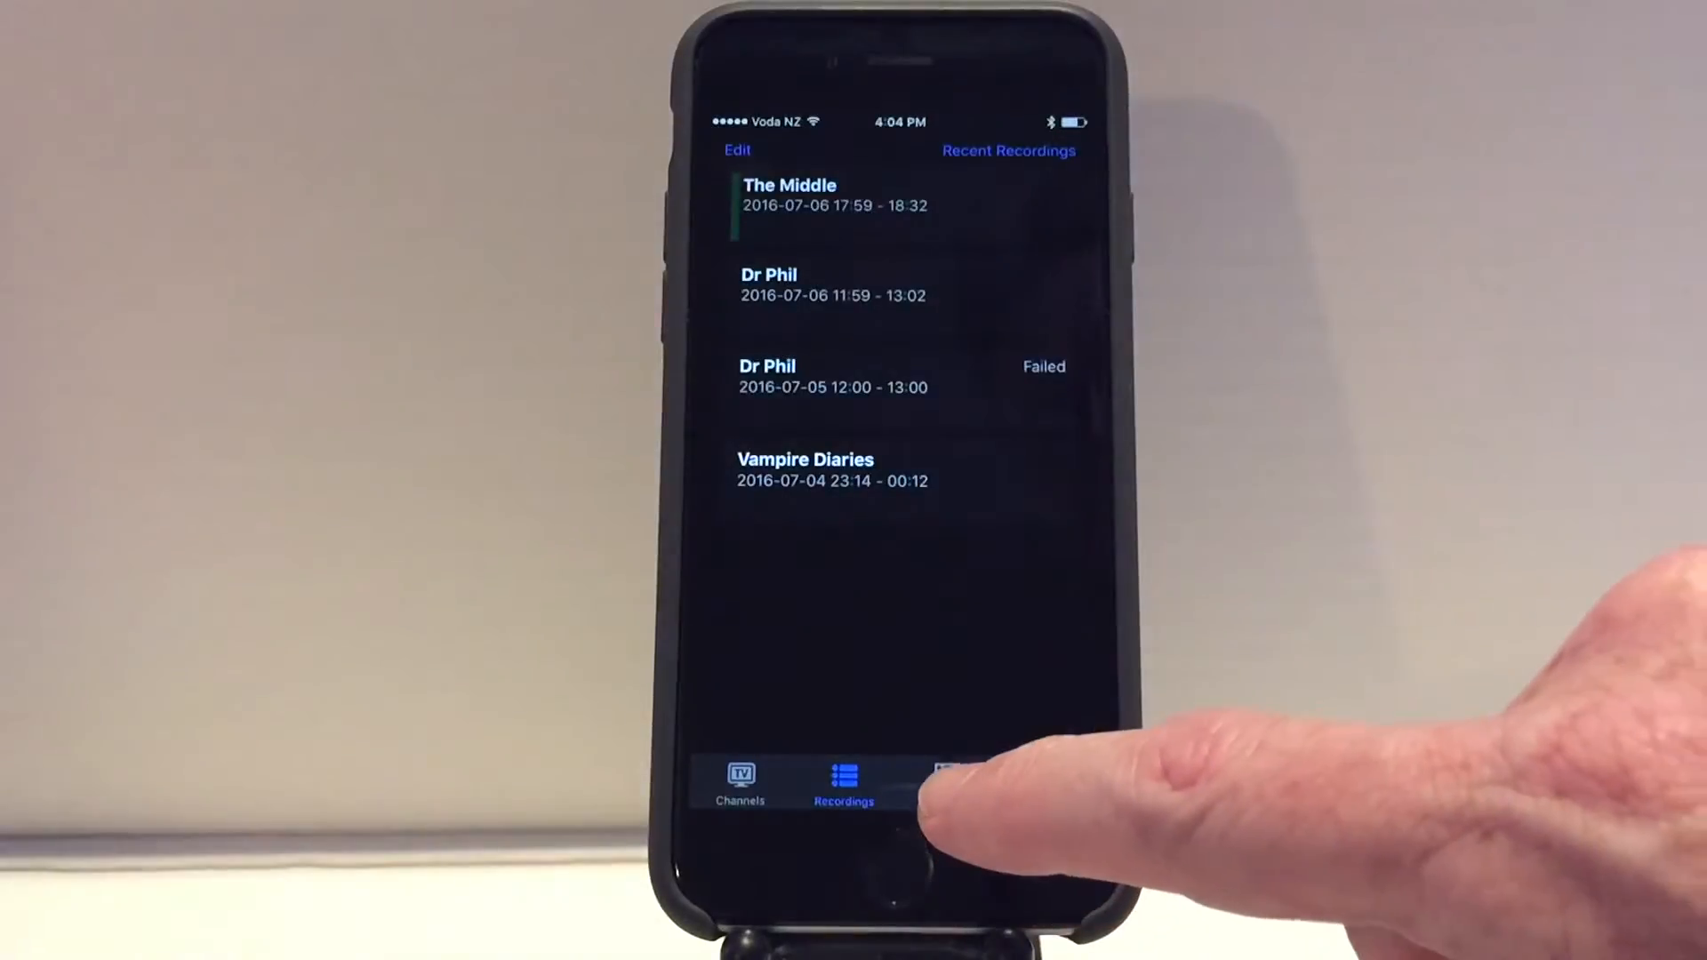
Show the TV guide grid for 9/07/2016 and bring up the guide-day choices.
{"action": "left_click", "coordinate": [948, 779]}
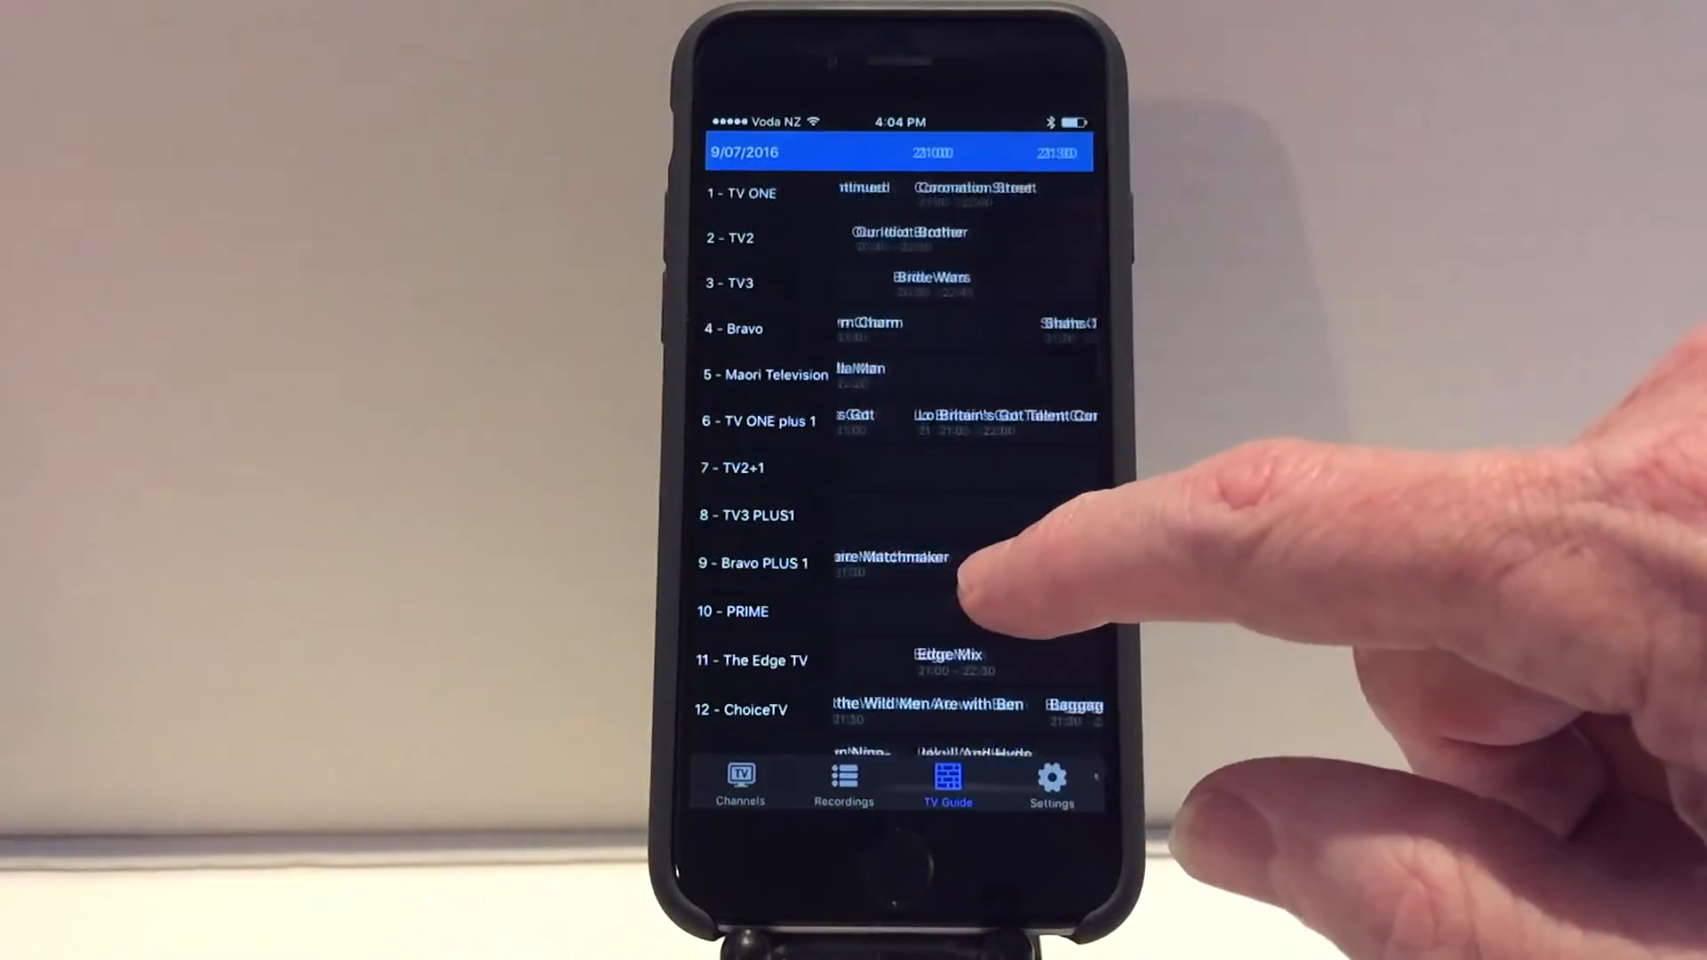
{"action": "left_click", "coordinate": [928, 277]}
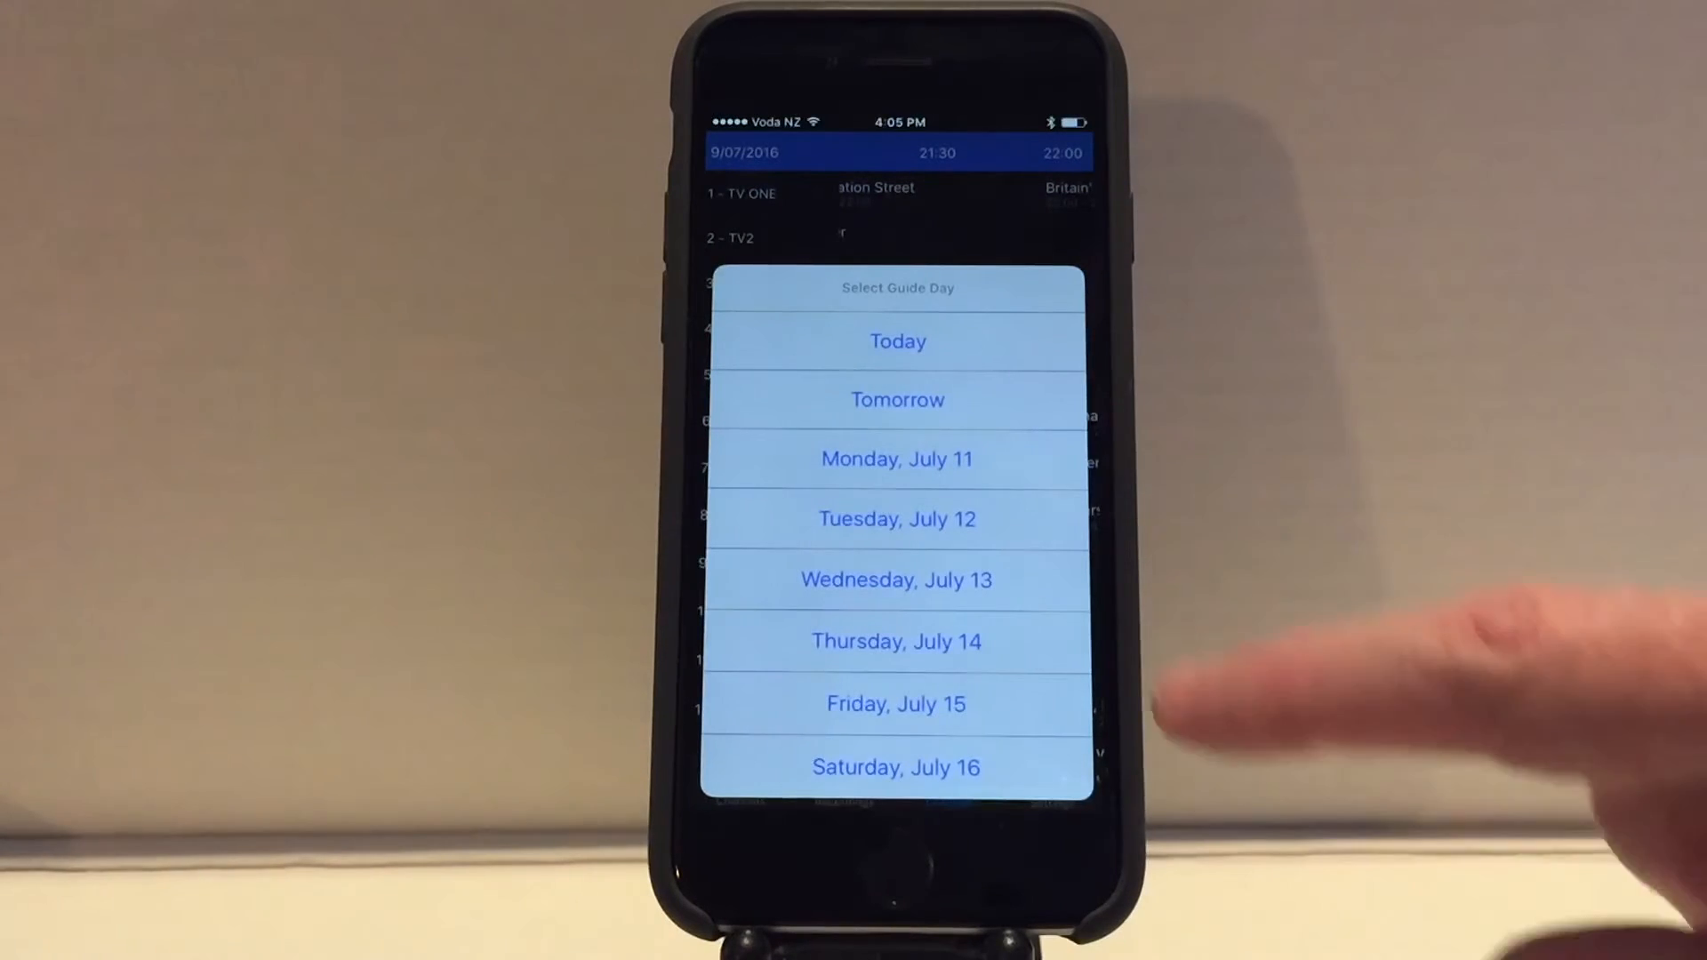
Choose Tomorrow so the guide shows 10/07/2016 listings.
{"action": "left_click", "coordinate": [897, 400]}
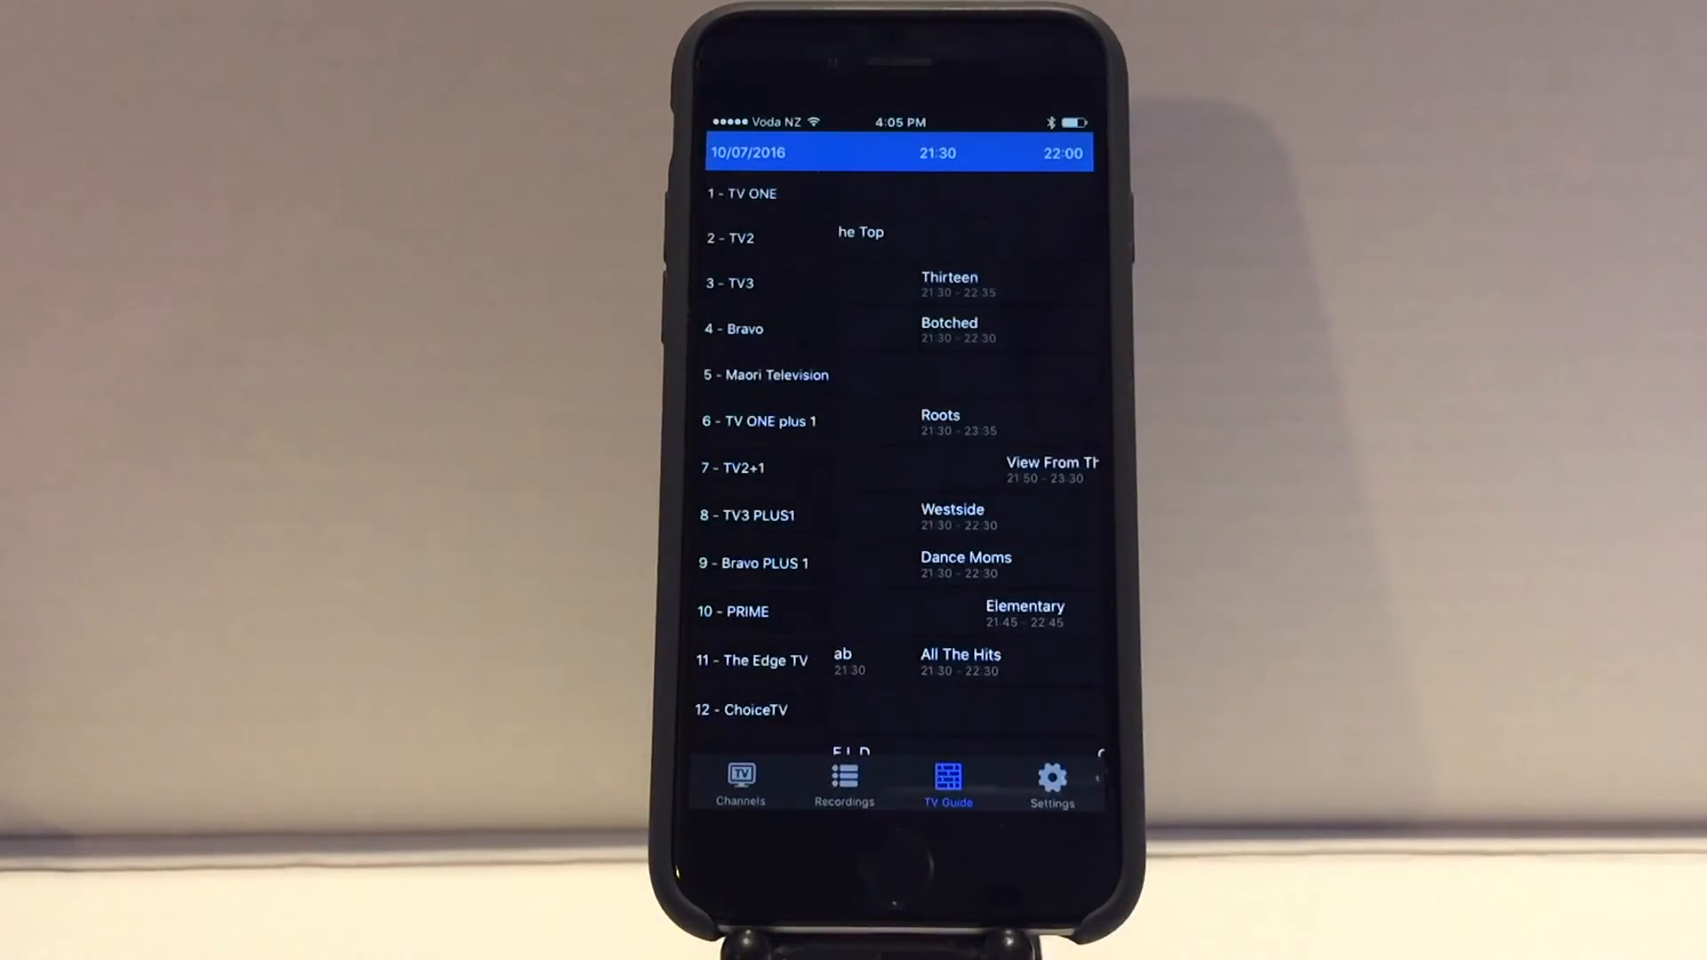